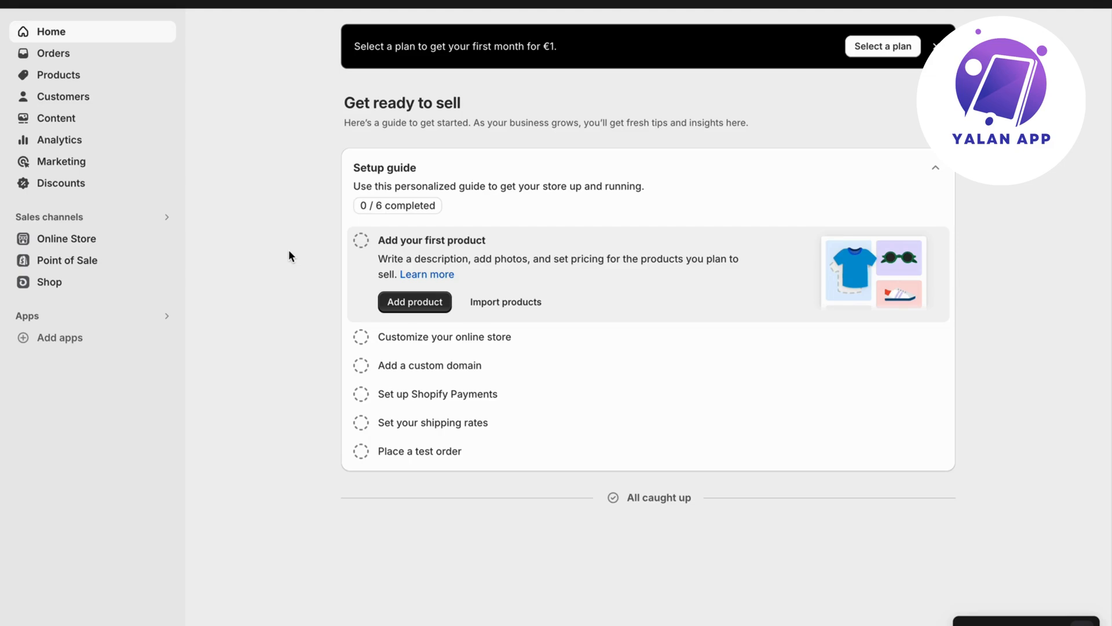
mouse_move(315, 222)
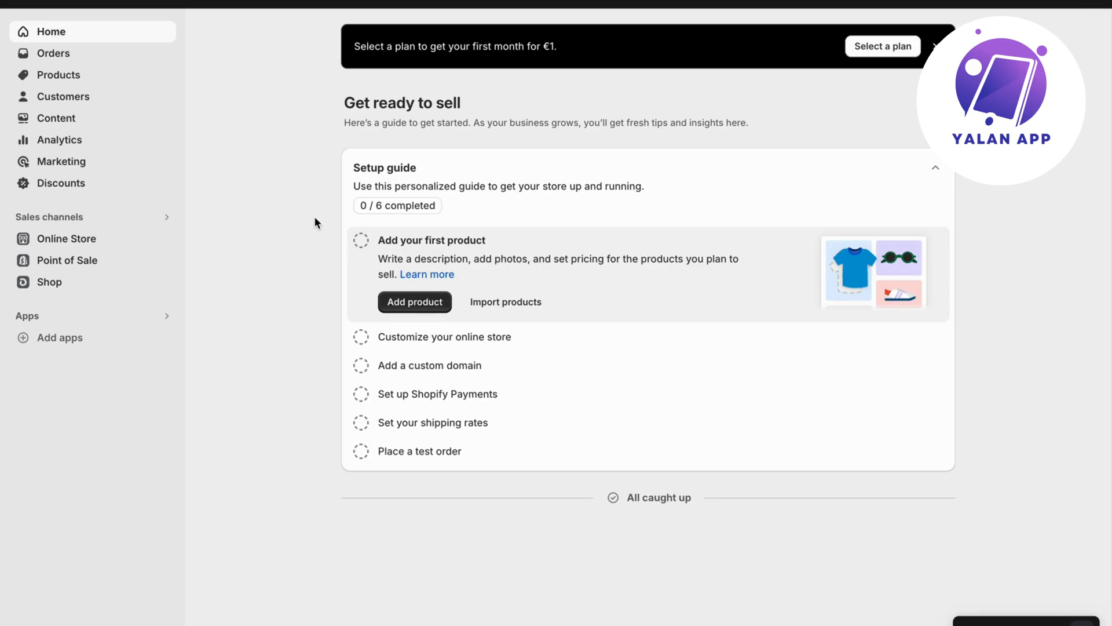
Go to Settings and then the Markets page listing Sweden as primary market.
scroll(down, 3)
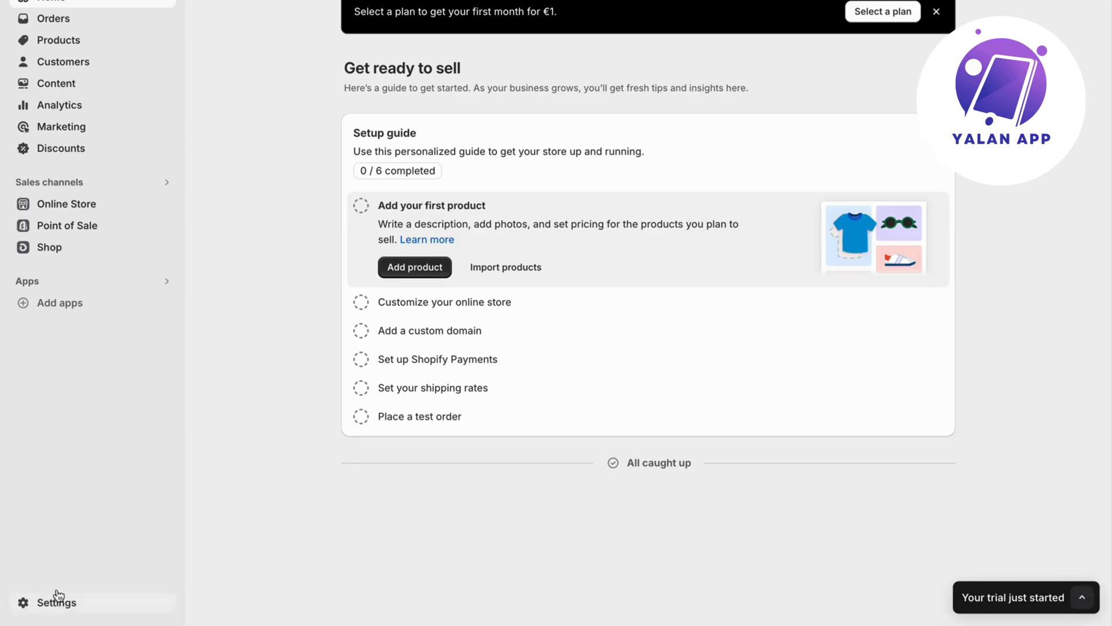
click(54, 603)
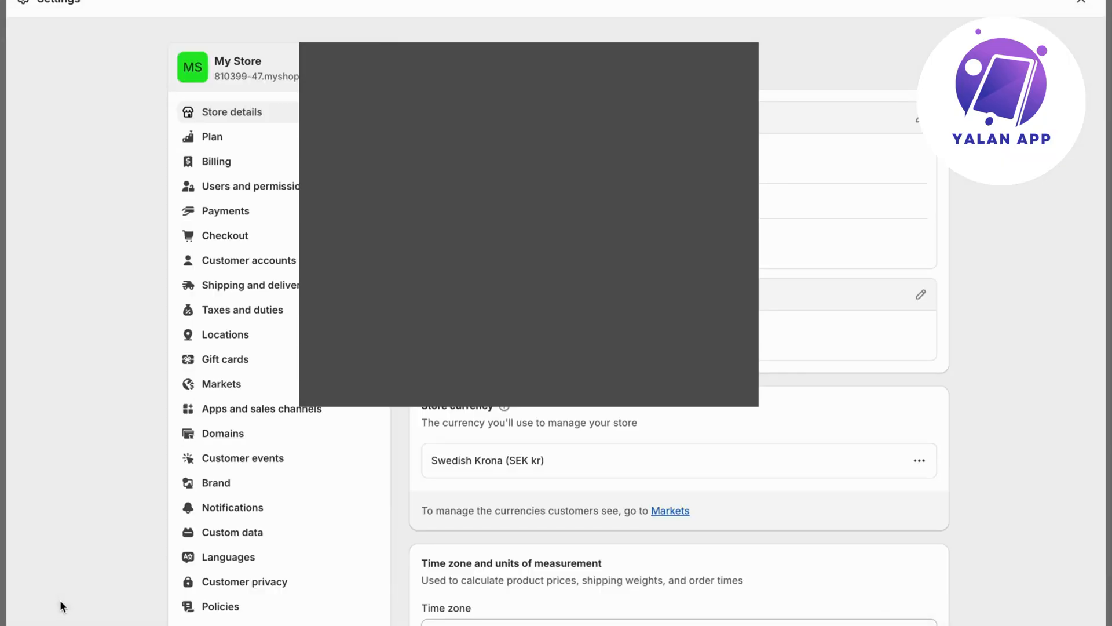
mouse_move(136, 458)
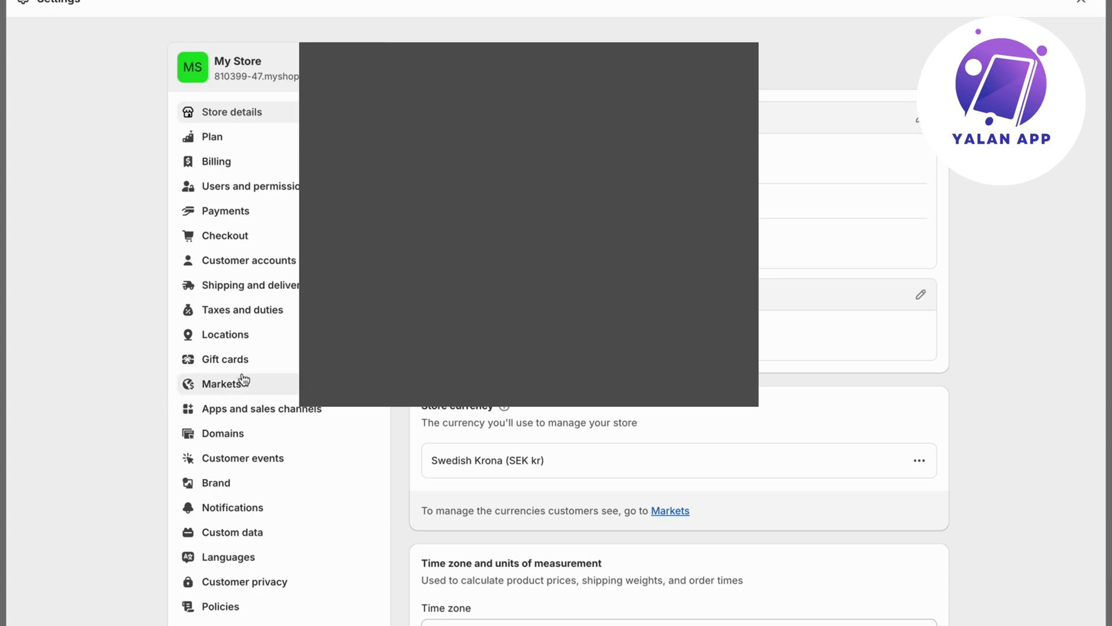
click(220, 383)
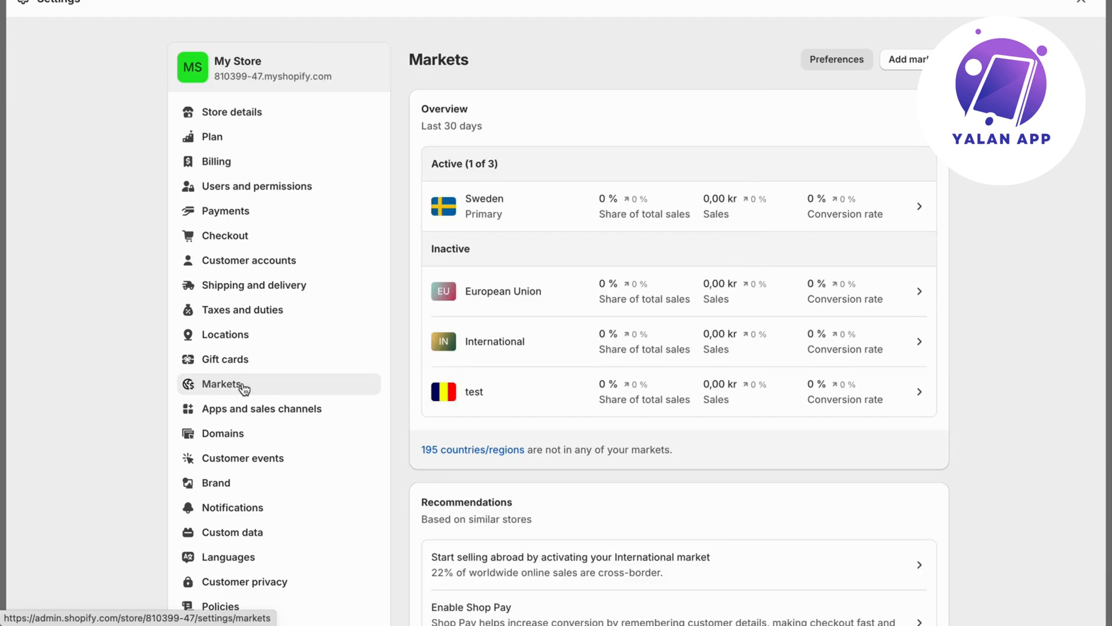
mouse_move(1052, 276)
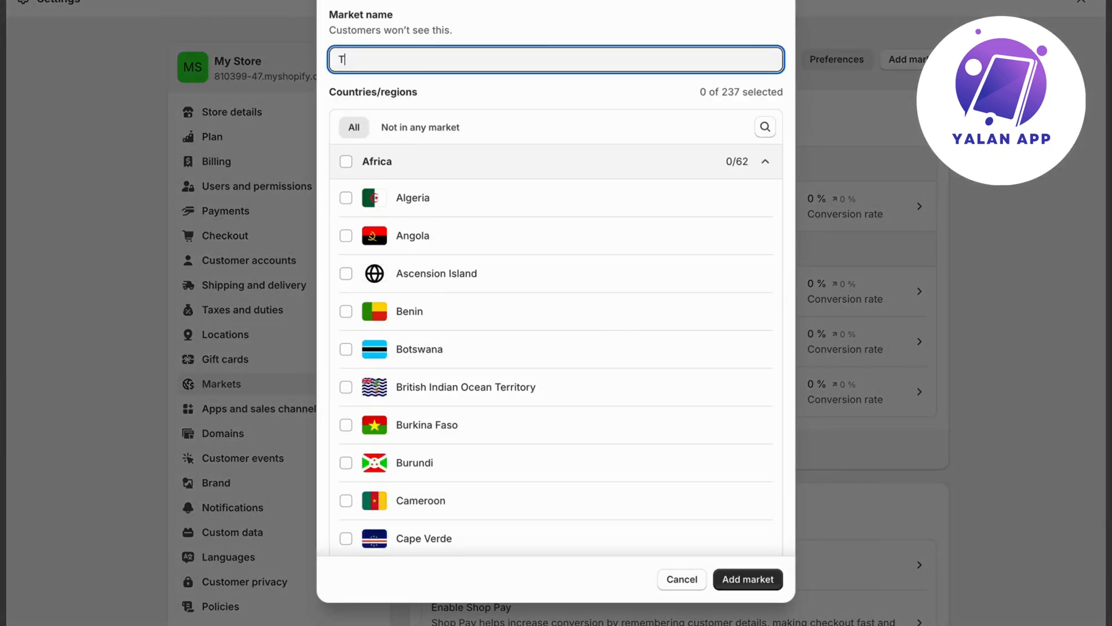
Name the market 'Test market', tick Singapore, and add it.
text(Test market)
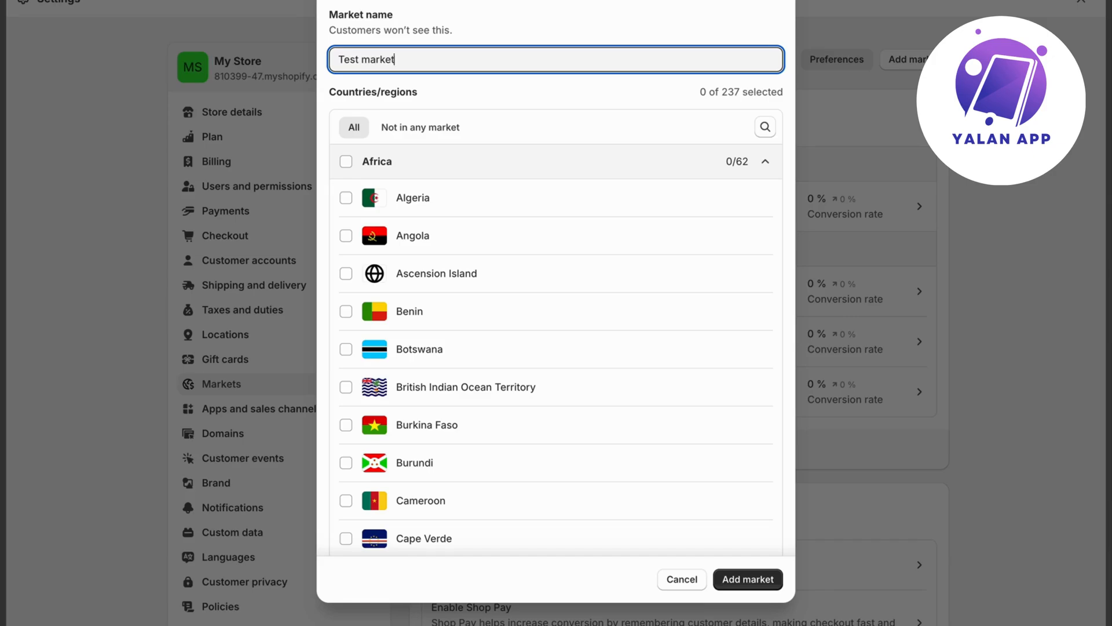
mouse_move(563, 328)
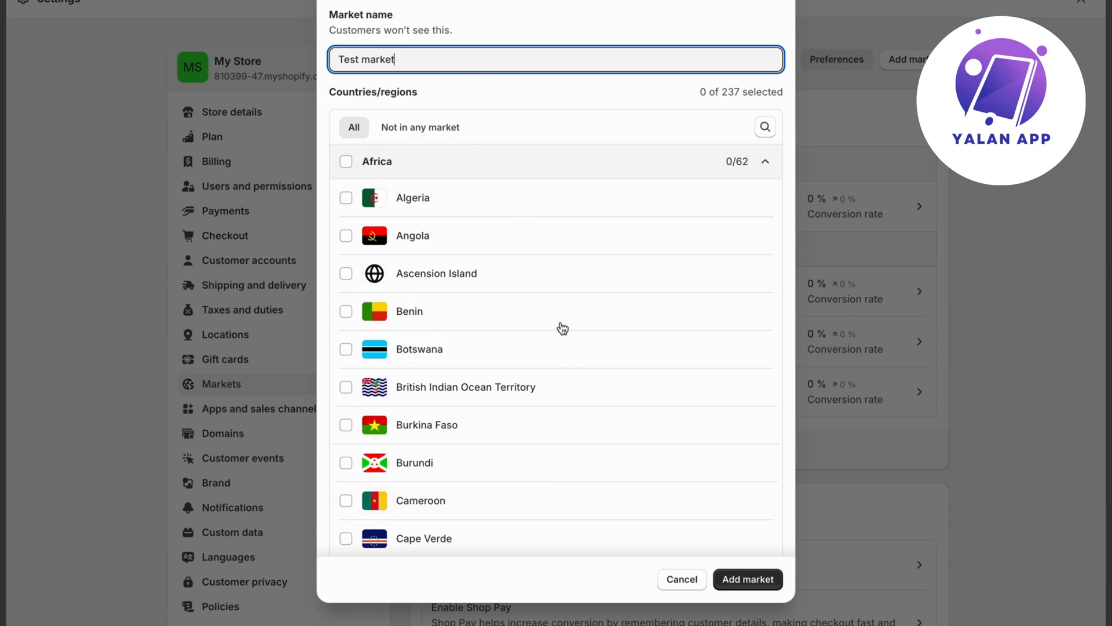
scroll(down, 3)
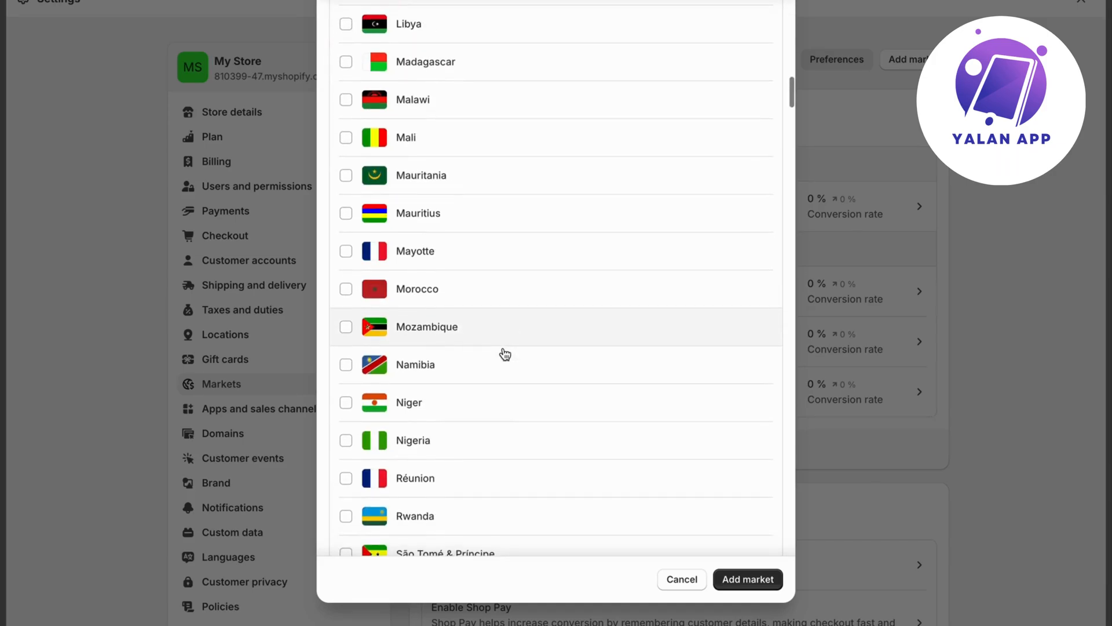
scroll(down, 3)
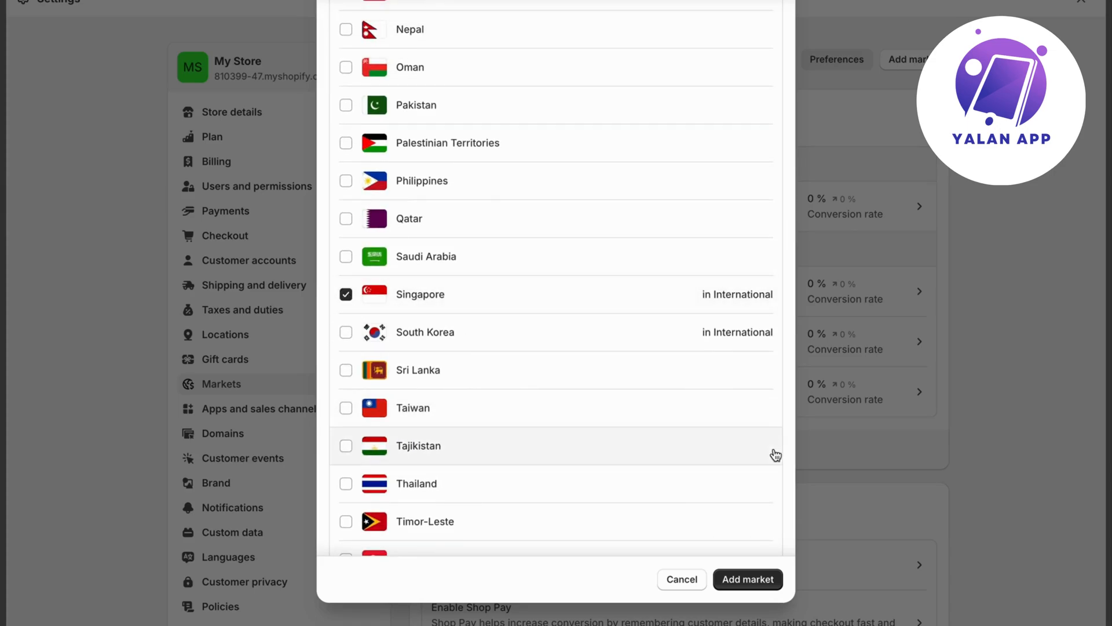
click(747, 580)
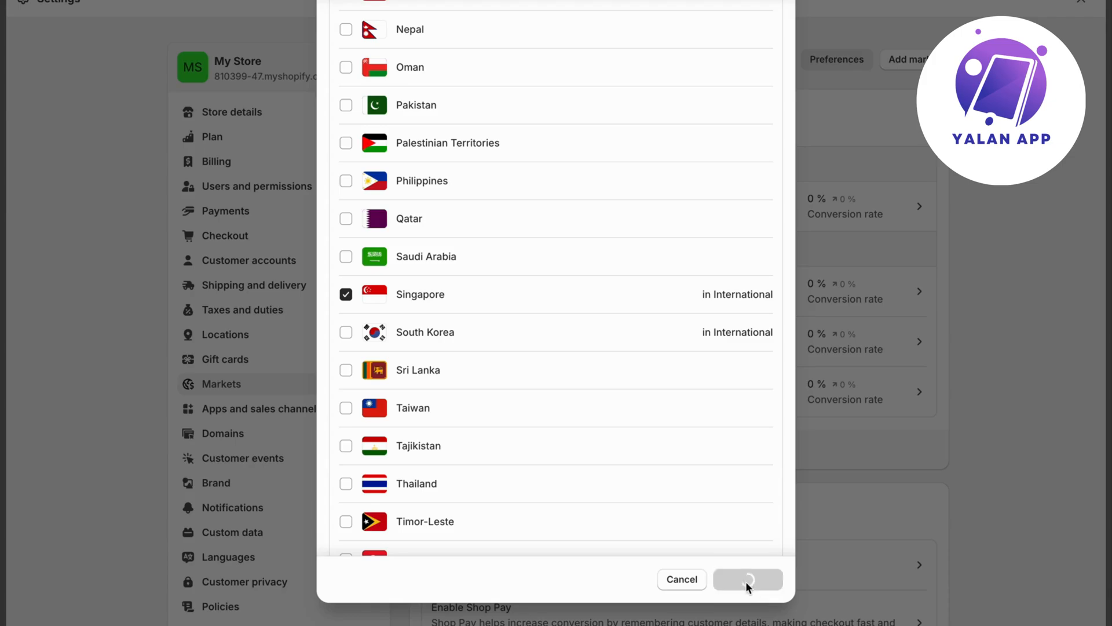
Confirm the added market and view Singapore's shipping with its 40,00 $ SGD Standard rate.
click(746, 579)
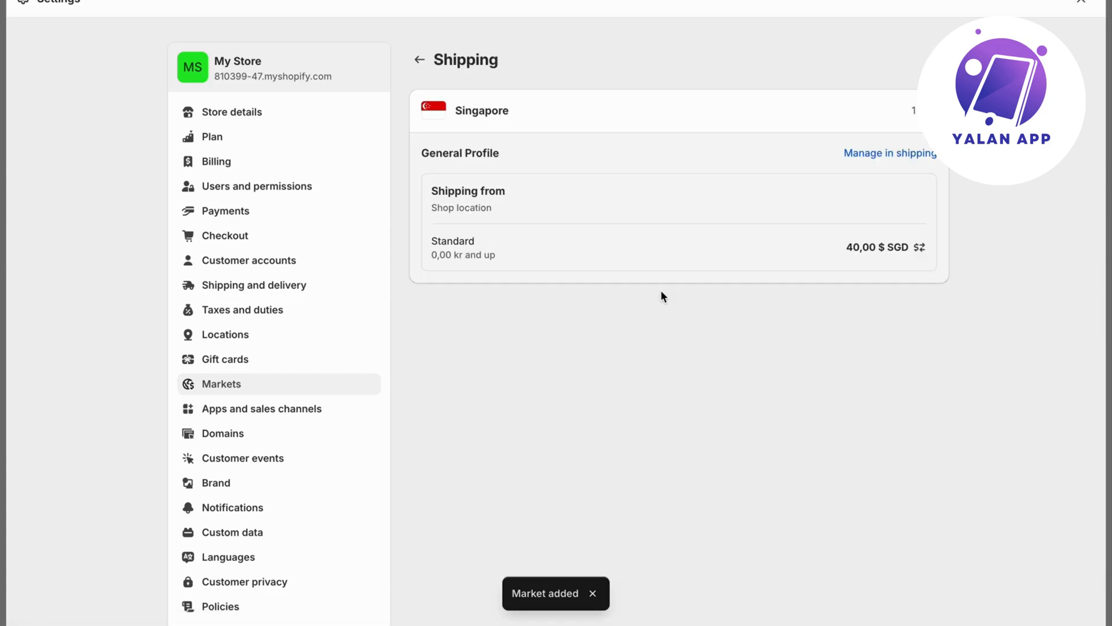
click(593, 593)
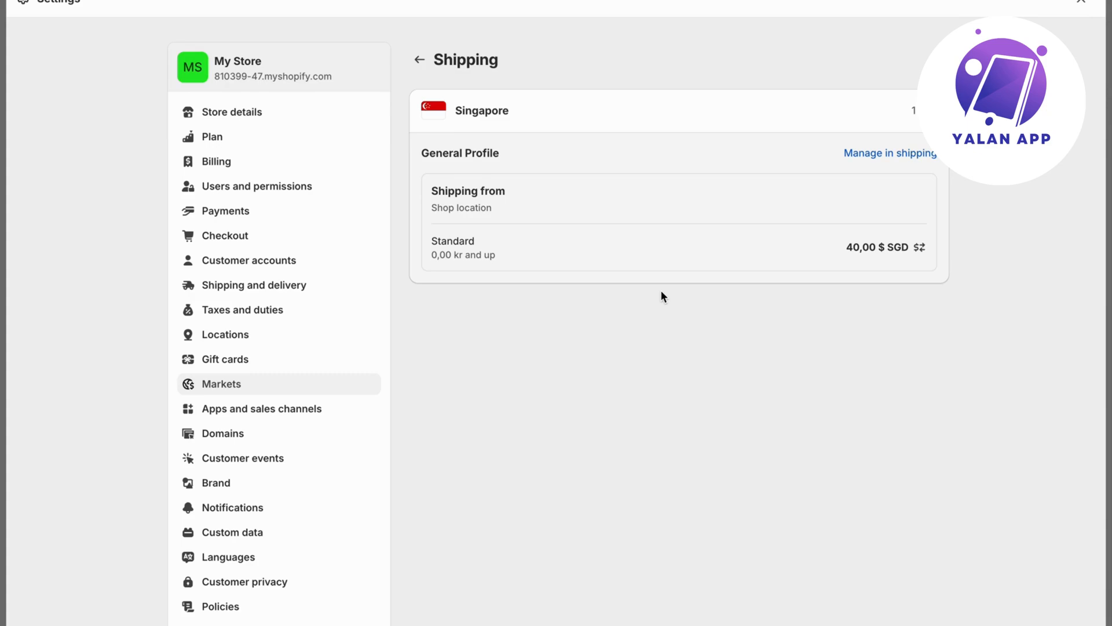
Review the general shipping profile's zones and show all countries in the Internationell zone.
click(254, 285)
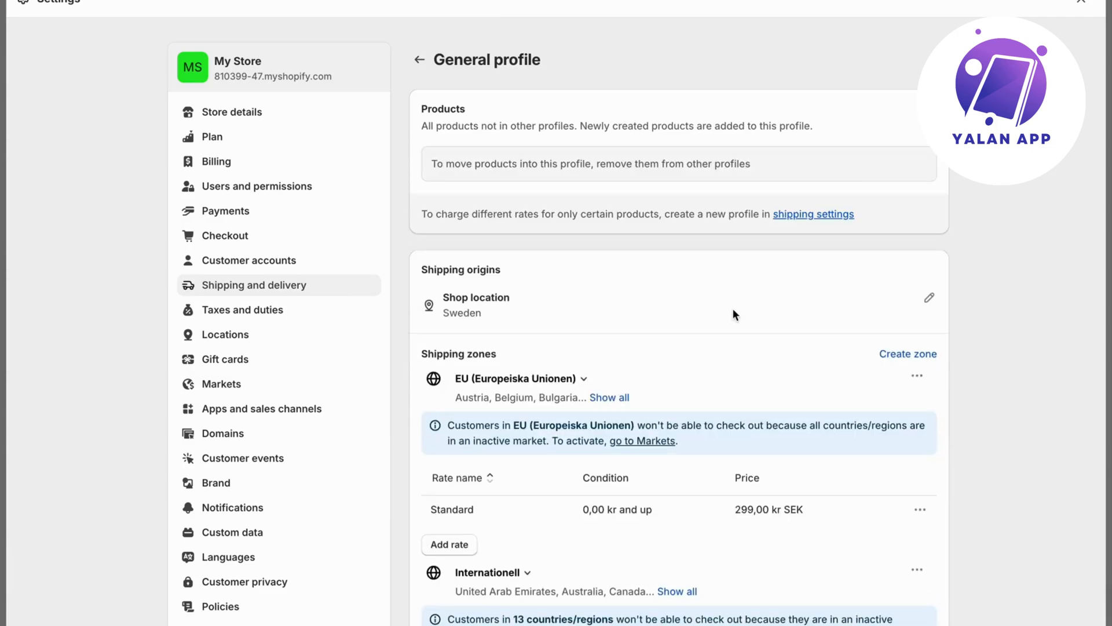
scroll(down, 3)
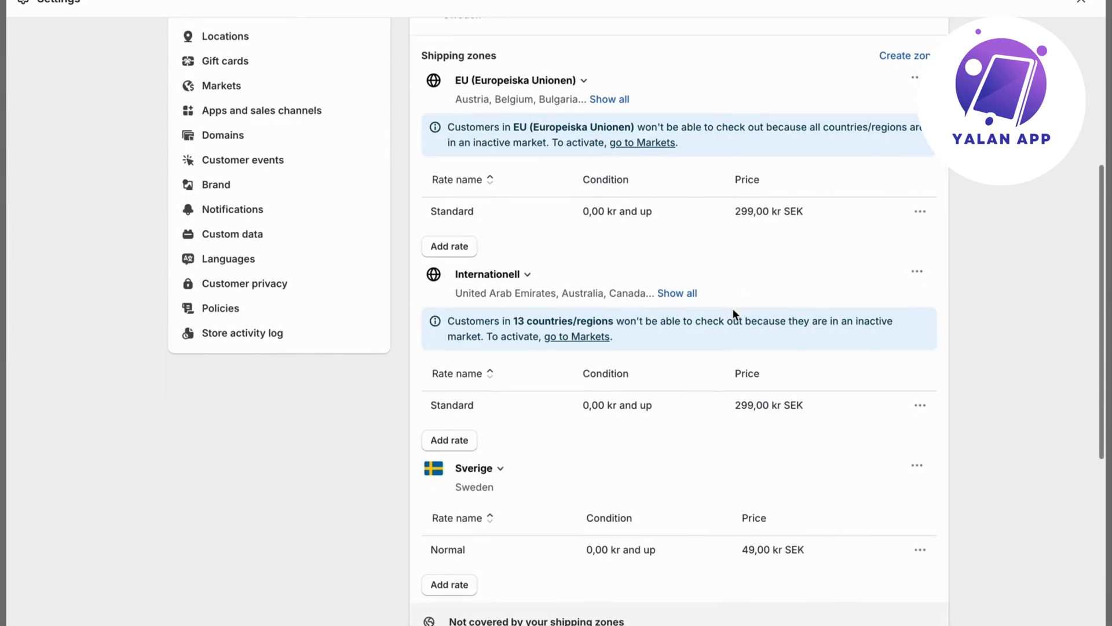
scroll(down, 3)
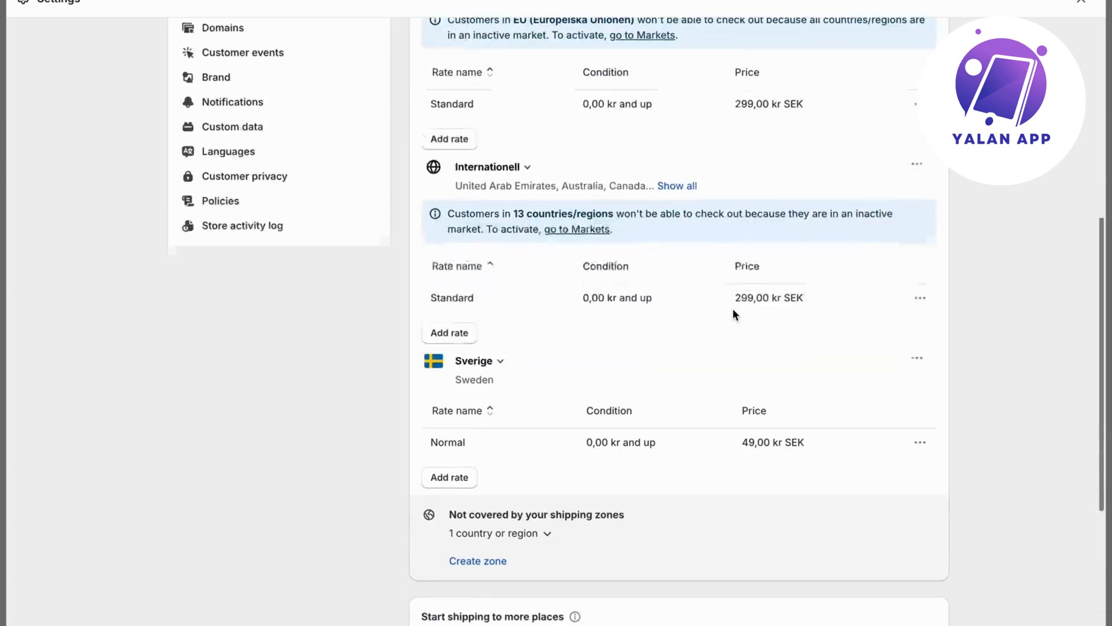
scroll(down, 3)
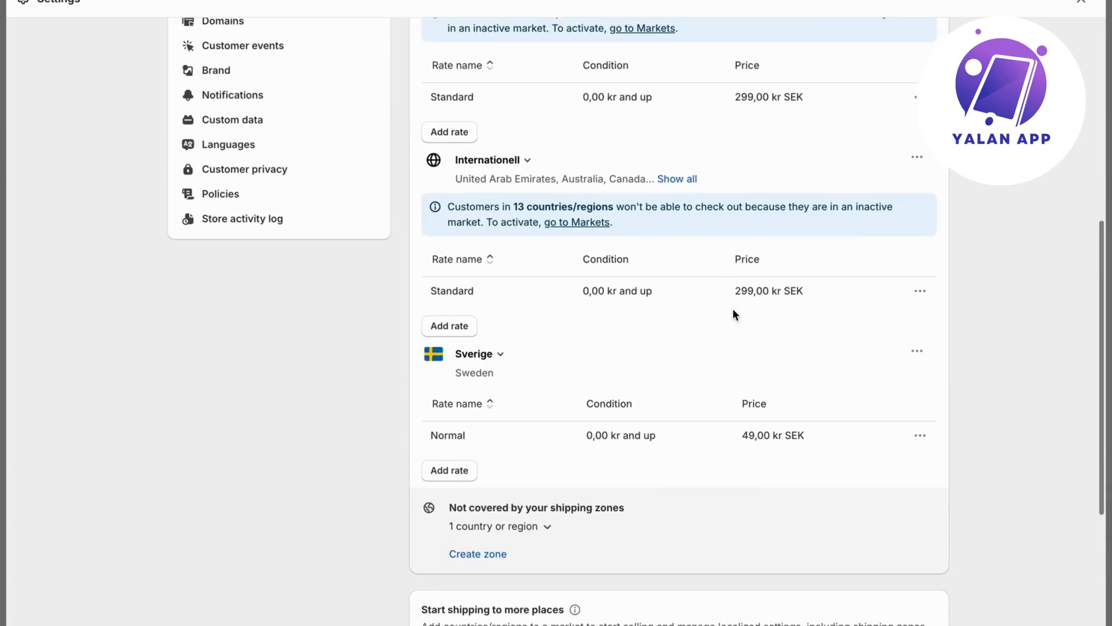
scroll(up, 3)
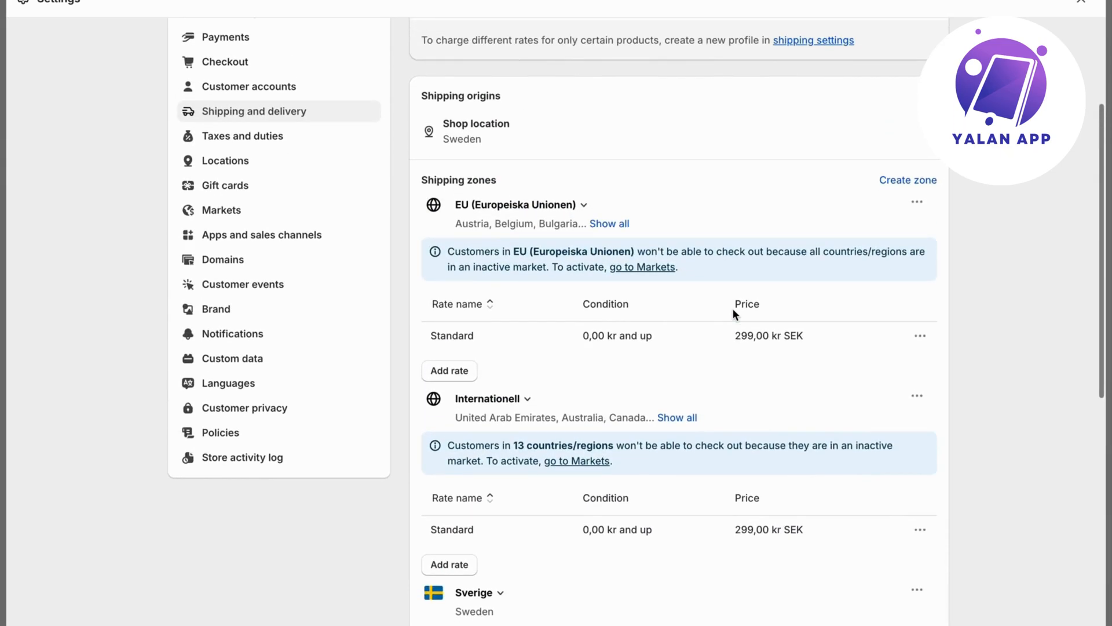
scroll(down, 3)
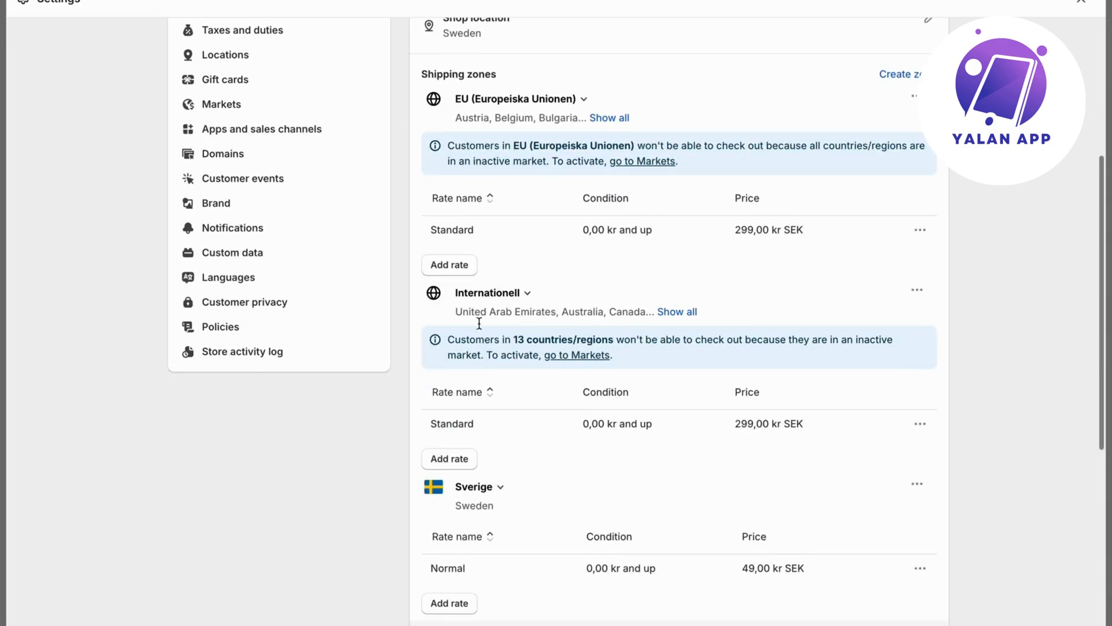
mouse_move(675, 312)
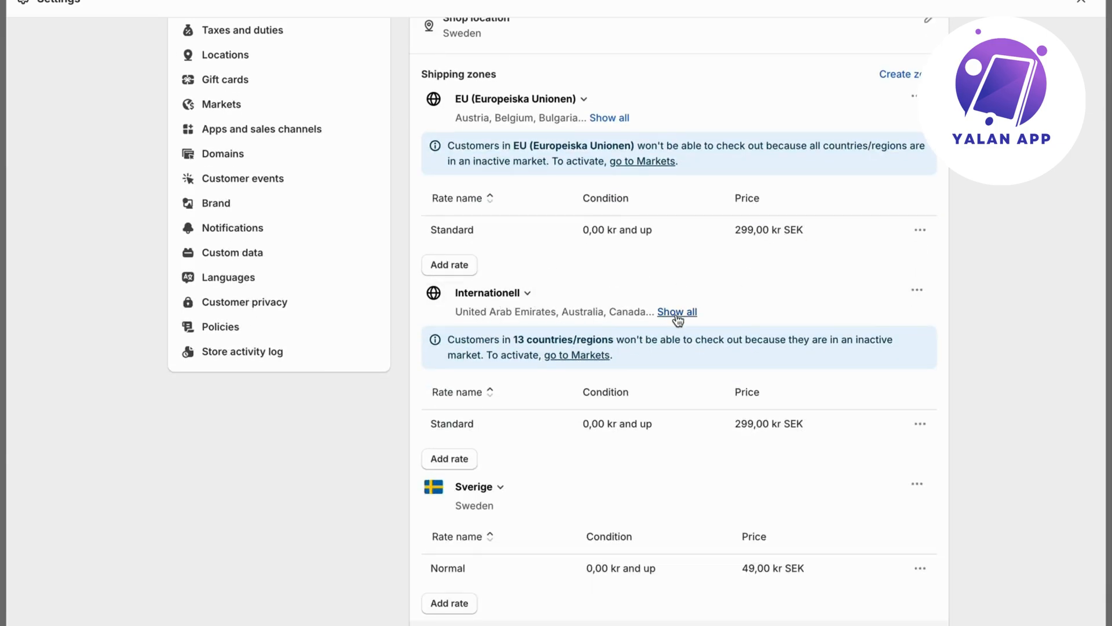
click(675, 311)
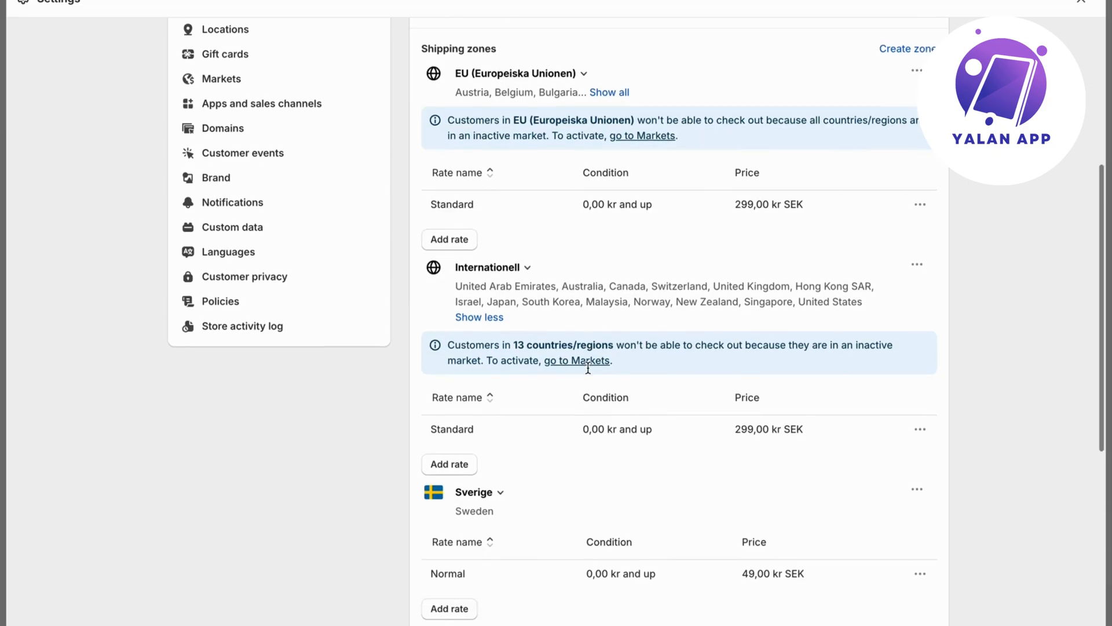
Start adding a shipping rate, cancel it, and return to Markets where Test market is active.
scroll(down, 3)
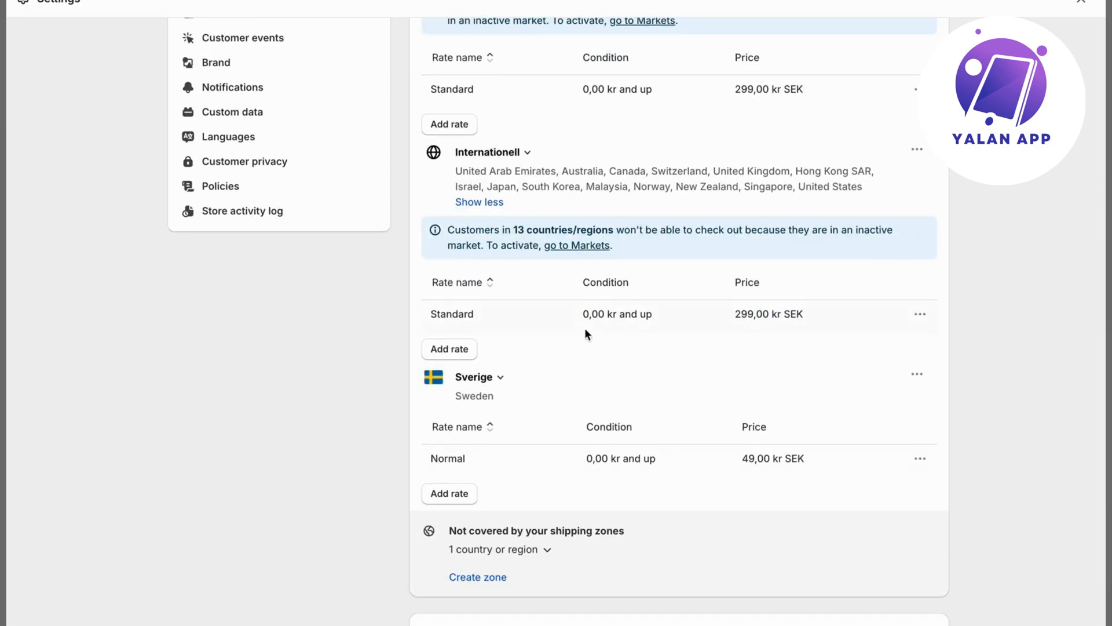
click(448, 348)
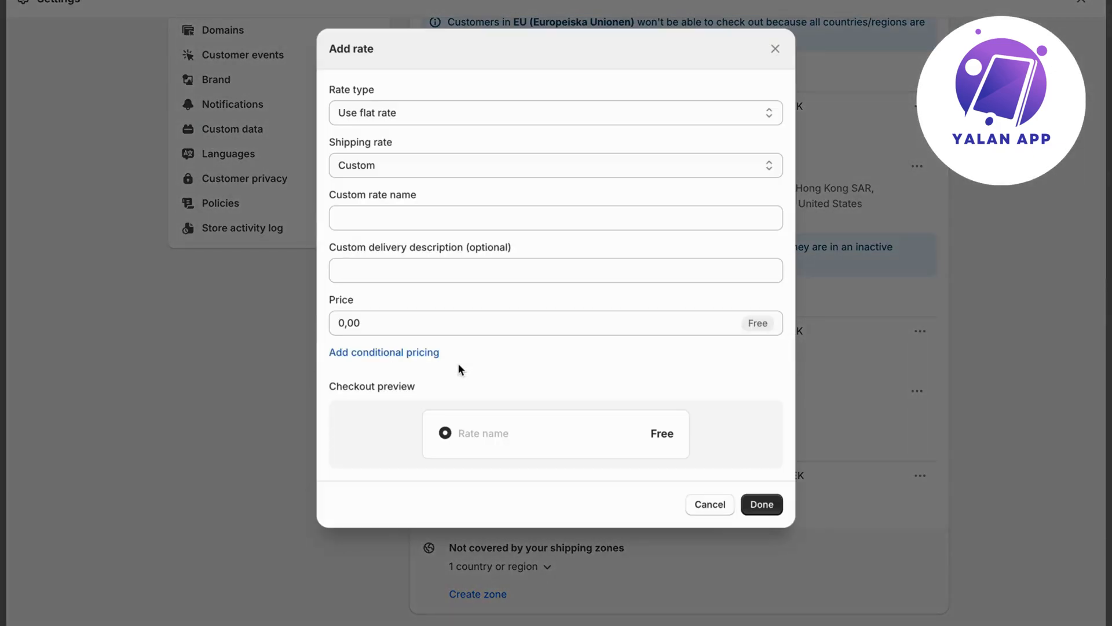
mouse_move(504, 463)
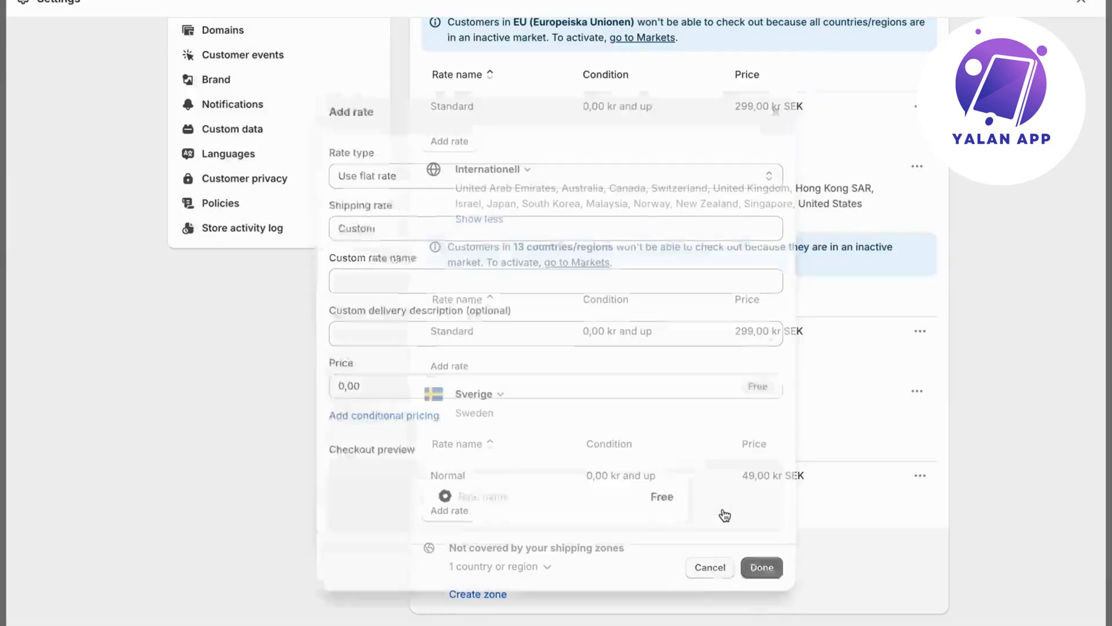
click(709, 568)
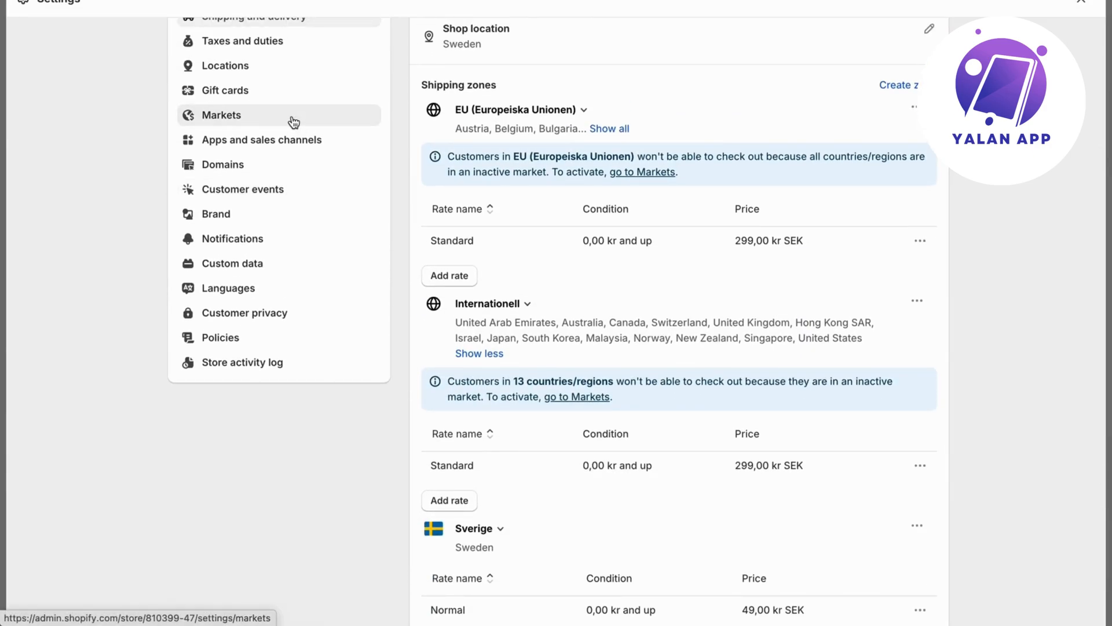
click(223, 115)
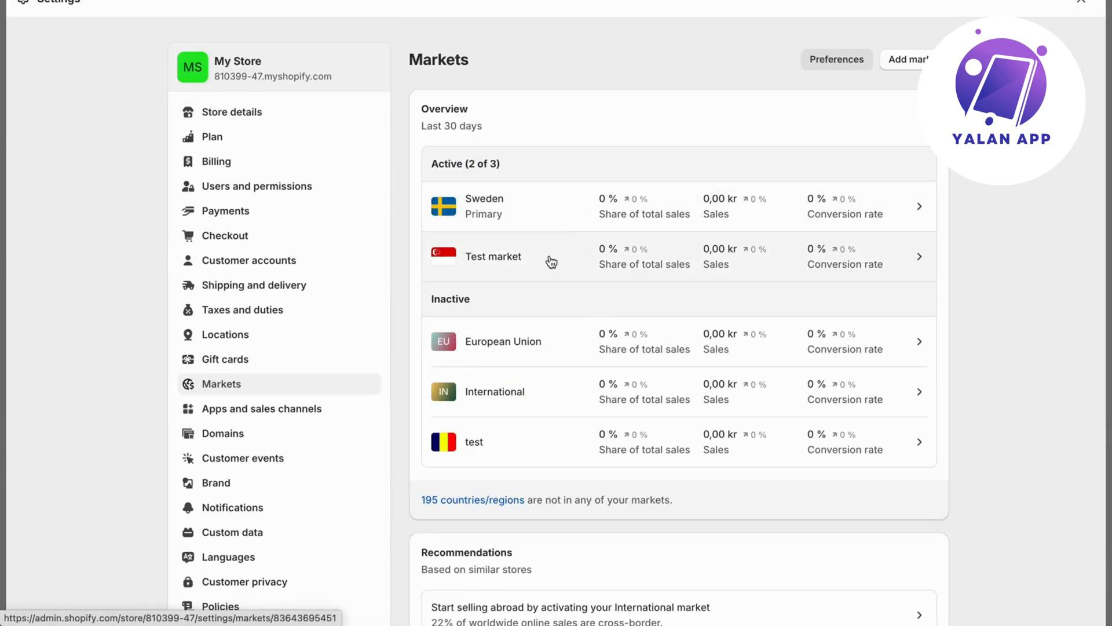
mouse_move(1027, 329)
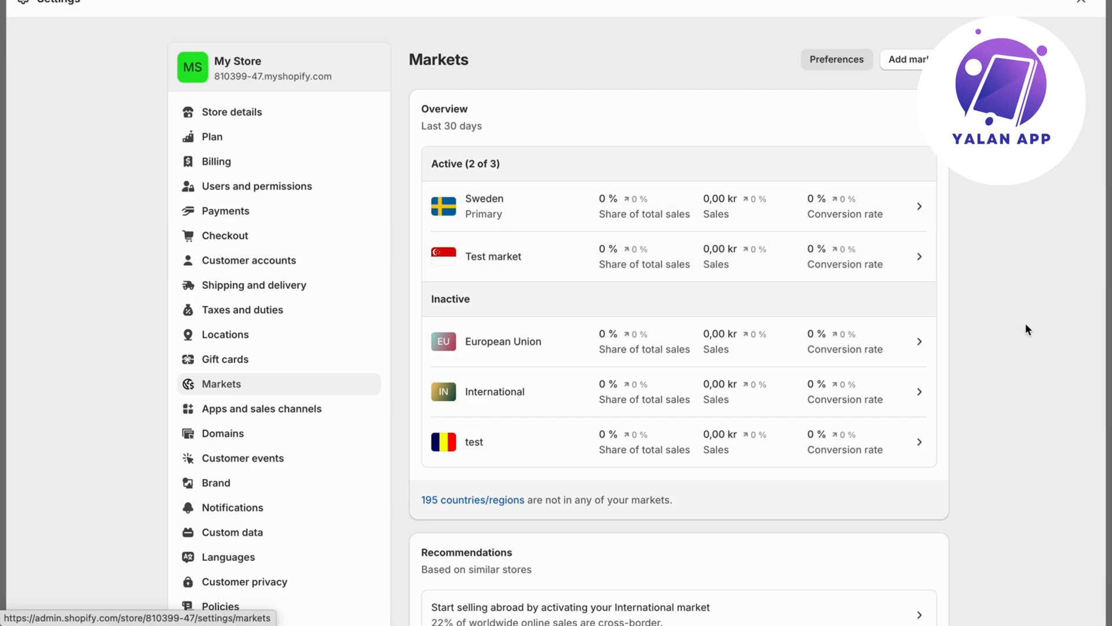